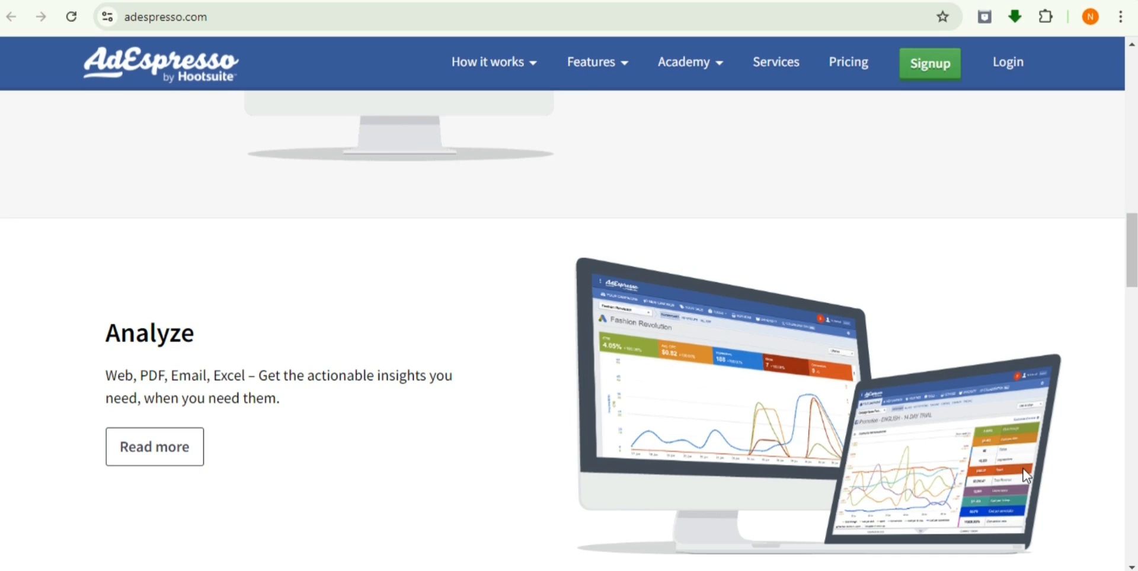
{"action": "mouse_move", "coordinate": [311, 112]}
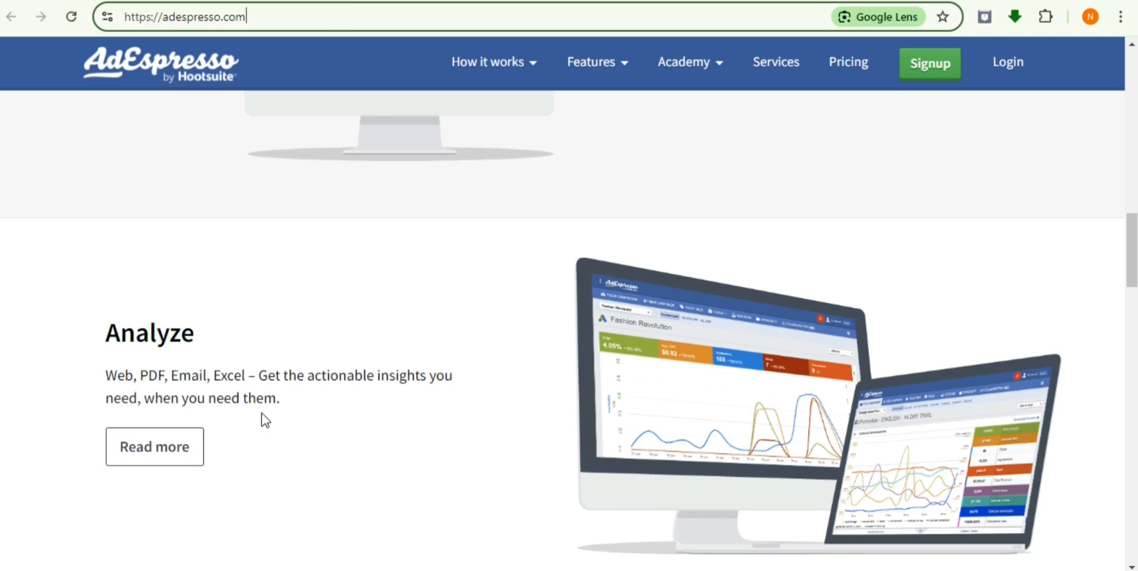
{"action": "mouse_move", "coordinate": [221, 407]}
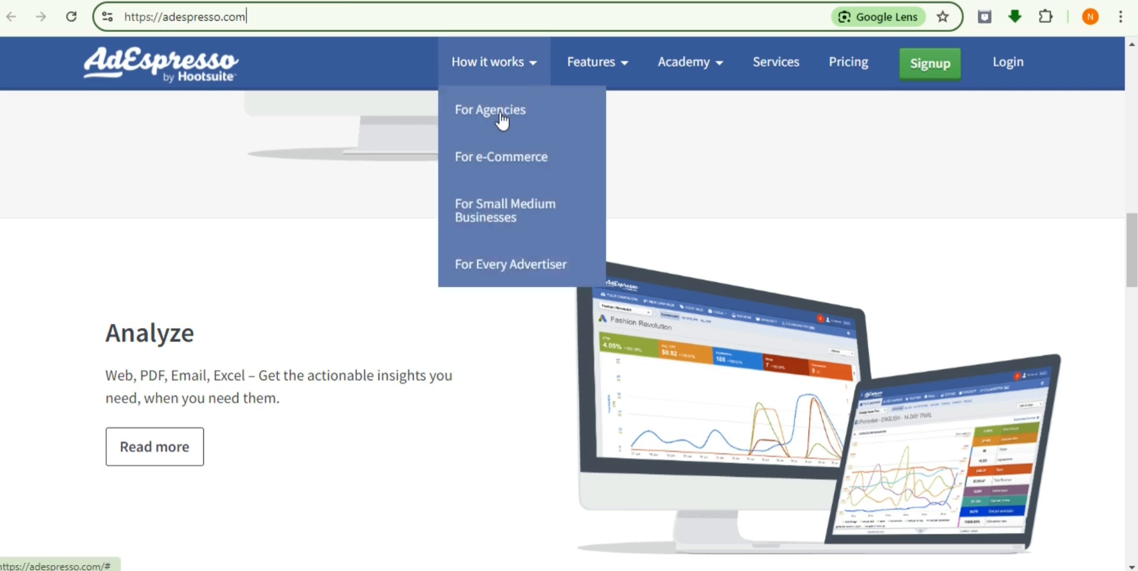
{"action": "mouse_move", "coordinate": [775, 62]}
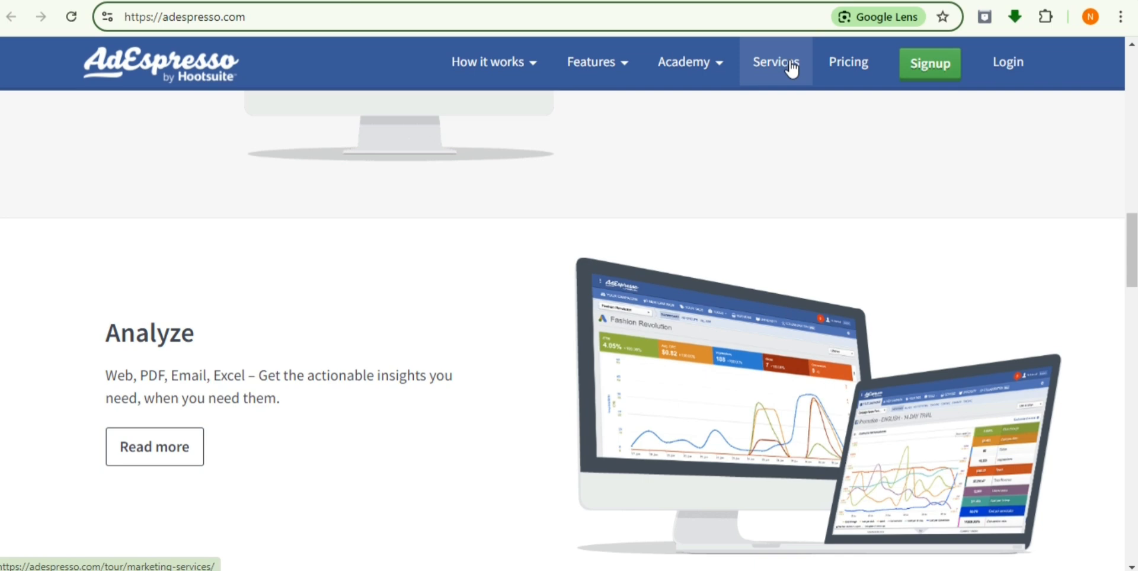
{"action": "mouse_move", "coordinate": [848, 62]}
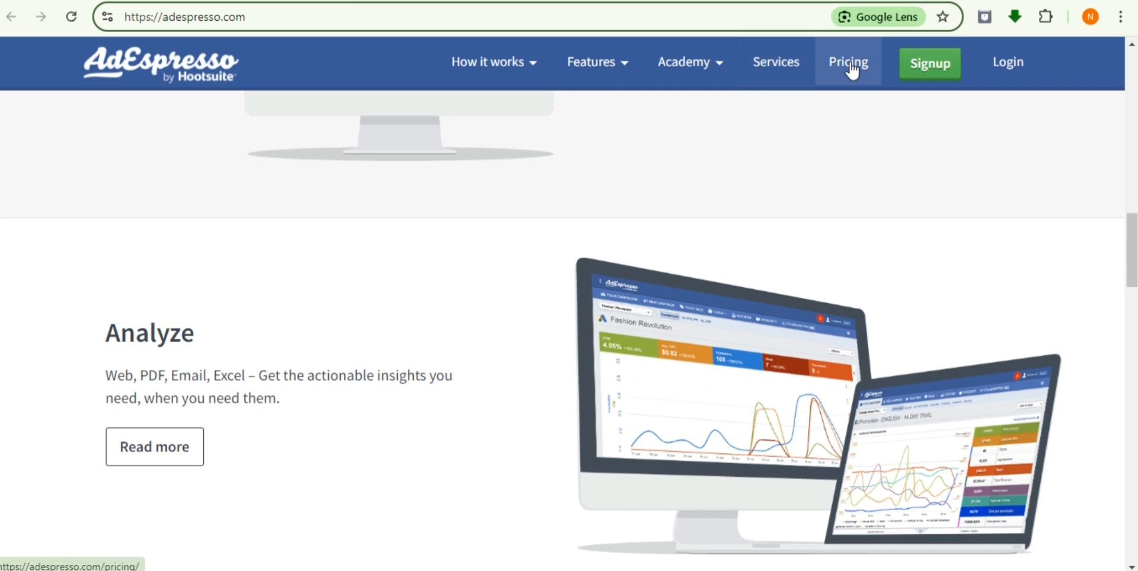
Read the homepage Create section on multi-platform campaign creation, highlighting its description, then clearing it.
{"action": "scroll", "scroll_direction": "up", "scroll_amount": 3}
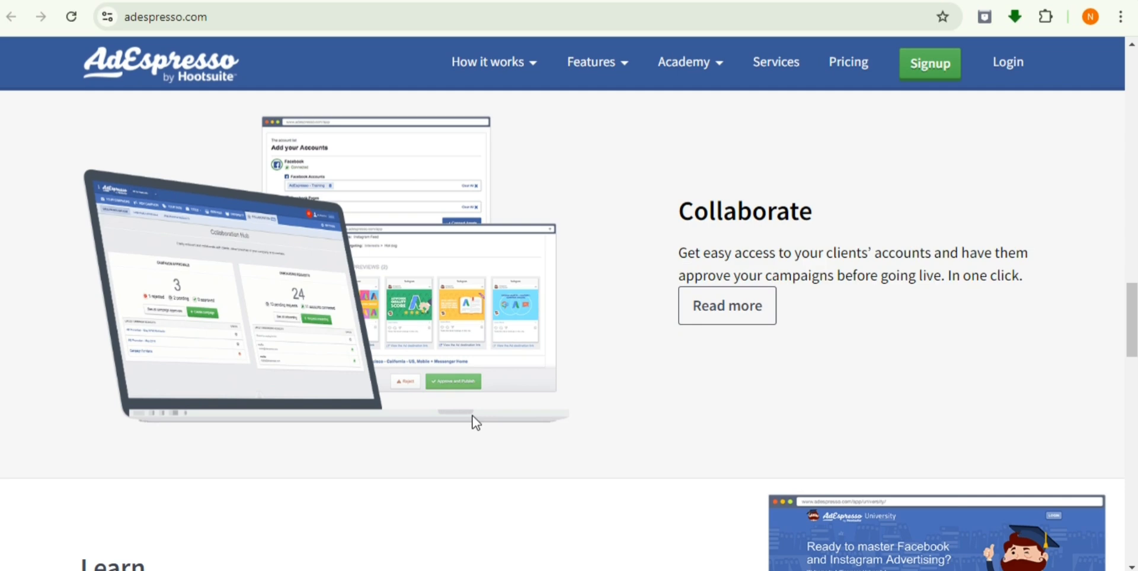
{"action": "mouse_move", "coordinate": [884, 300]}
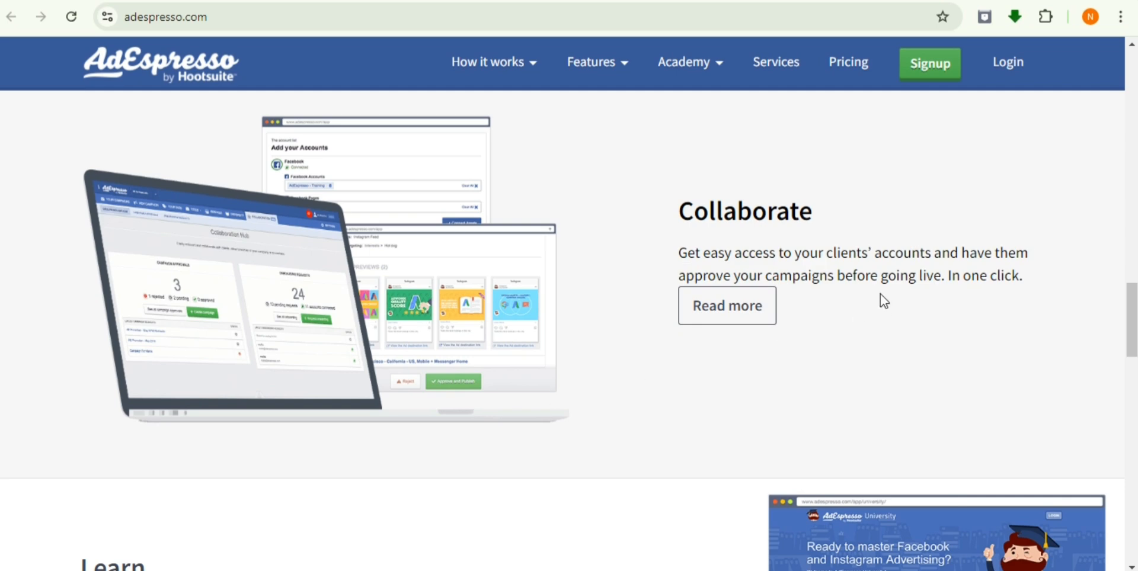
{"action": "scroll", "scroll_direction": "down", "scroll_amount": 3}
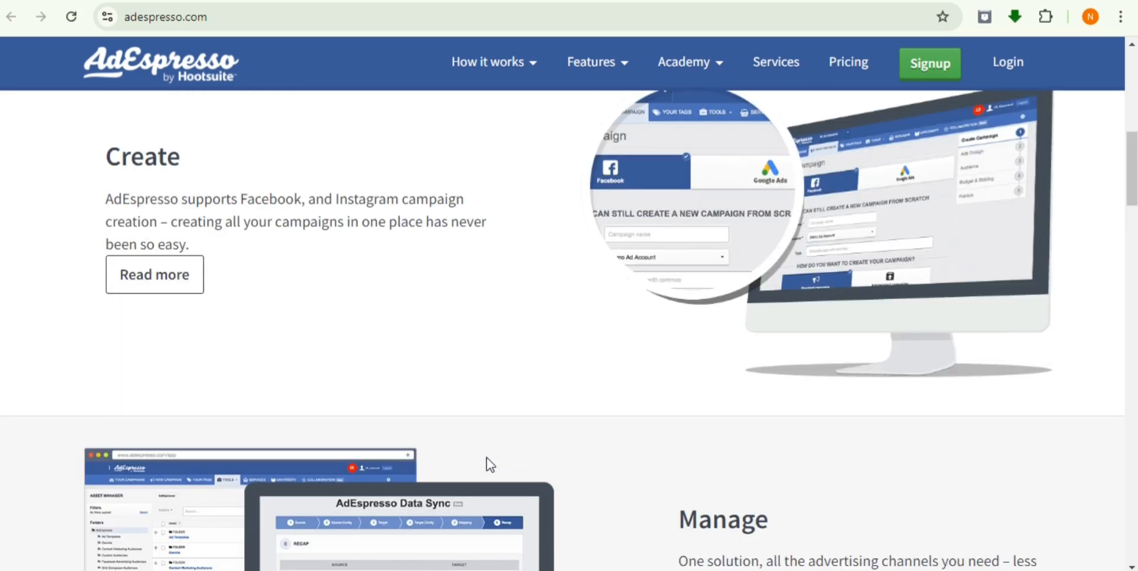
{"action": "mouse_move", "coordinate": [472, 411]}
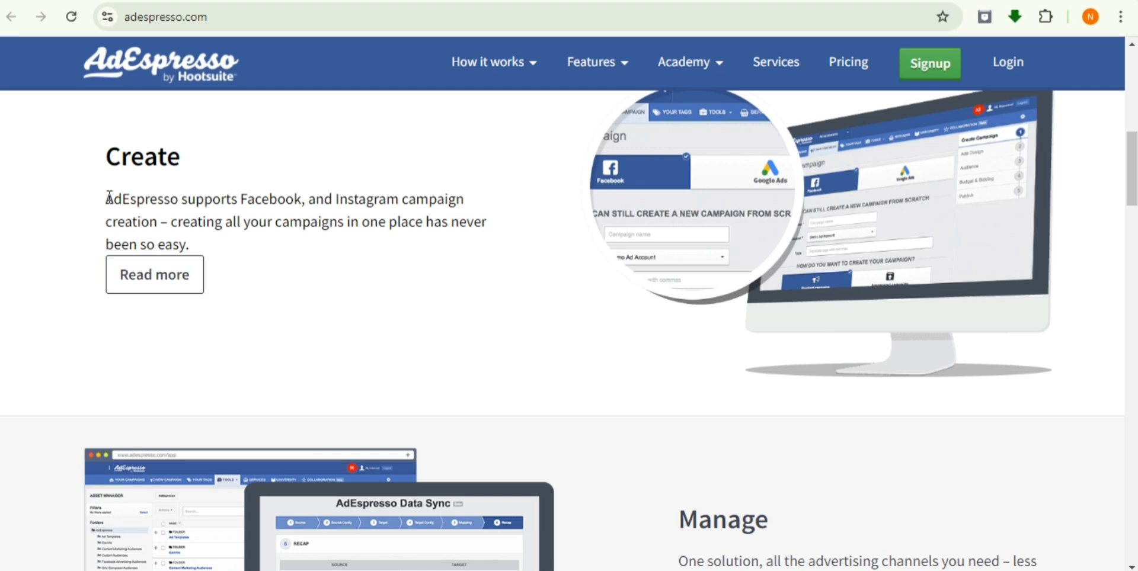
{"action": "left_click_drag", "start_coordinate": [106, 198], "coordinate": [188, 245]}
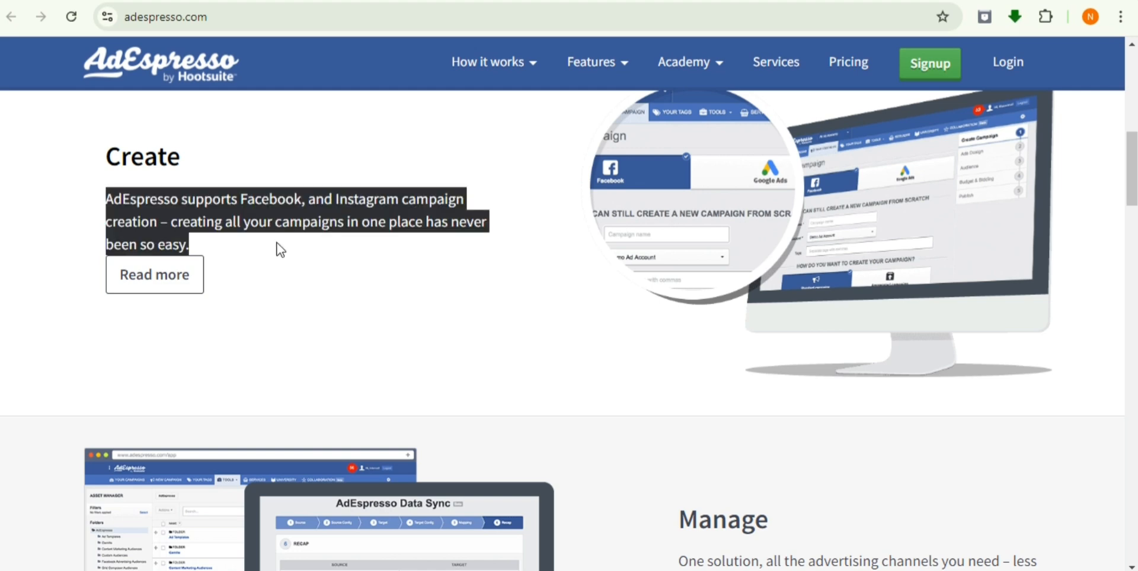
{"action": "mouse_move", "coordinate": [764, 168]}
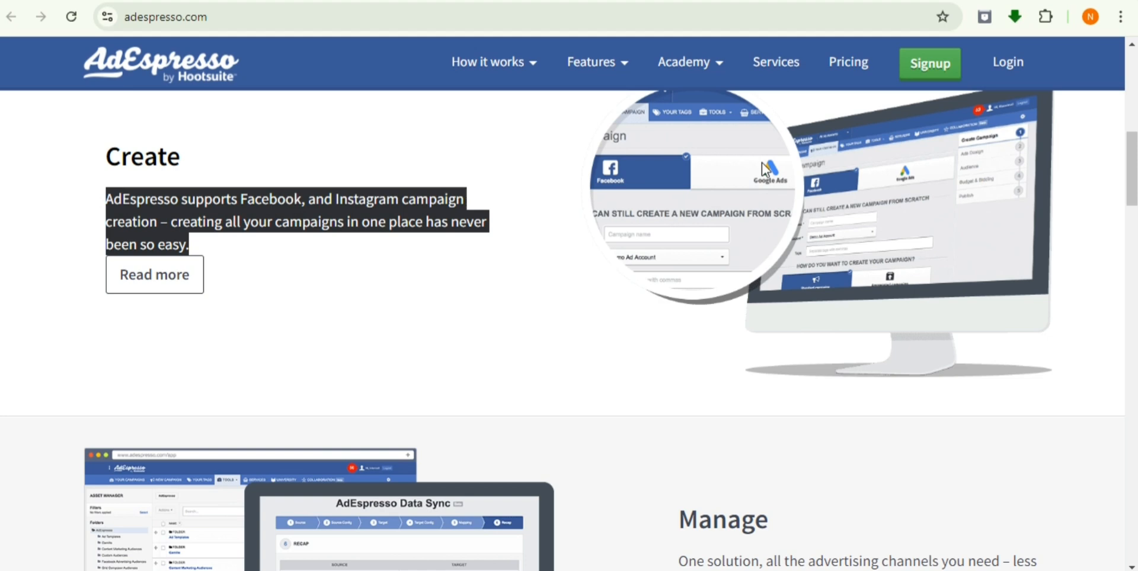
{"action": "mouse_move", "coordinate": [255, 213]}
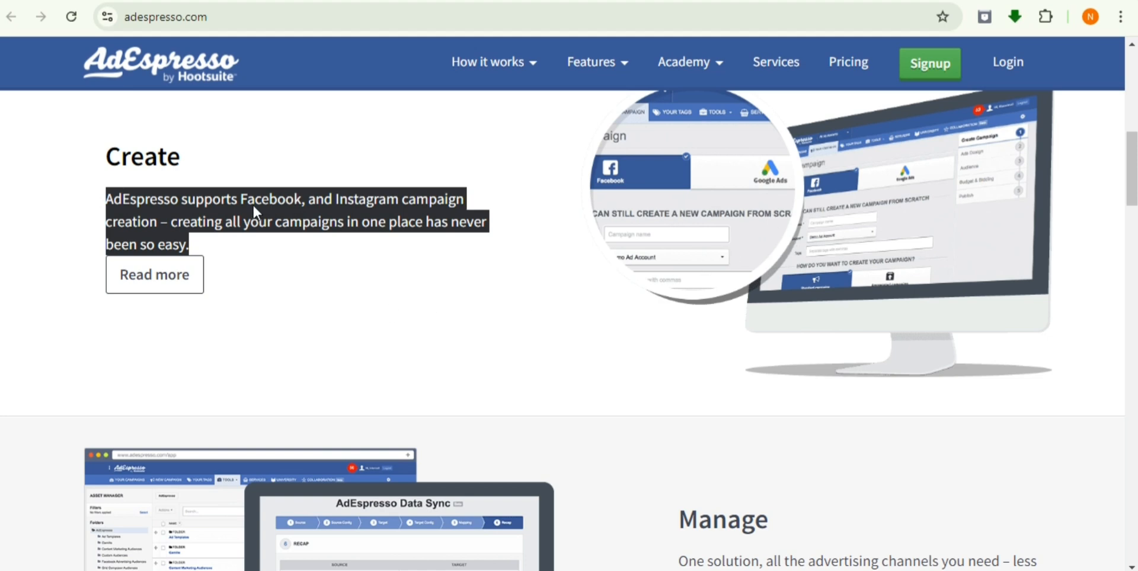
{"action": "mouse_move", "coordinate": [131, 220]}
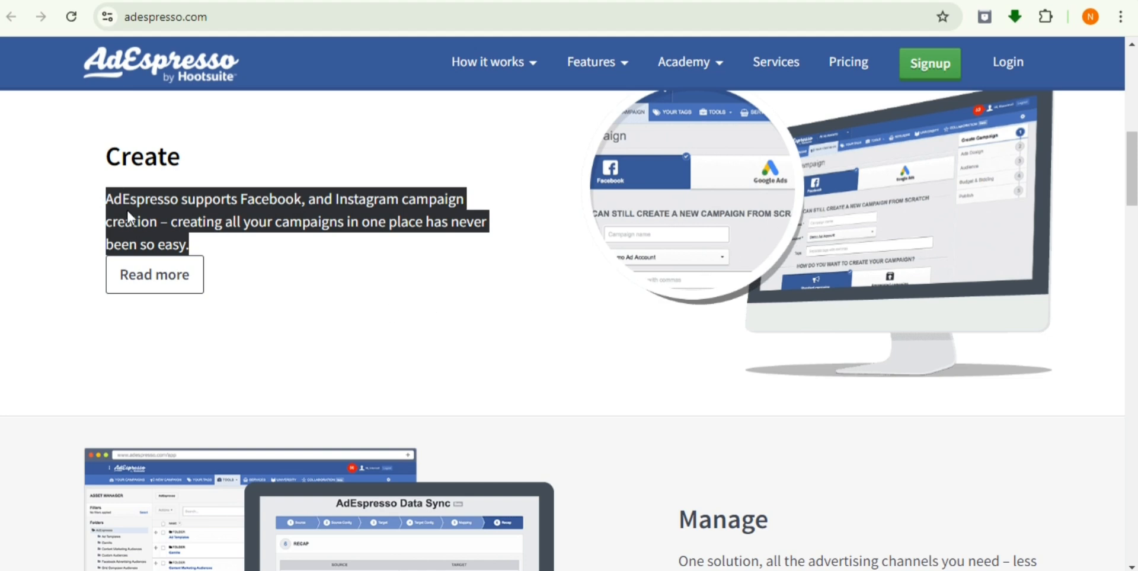
{"action": "mouse_move", "coordinate": [226, 39]}
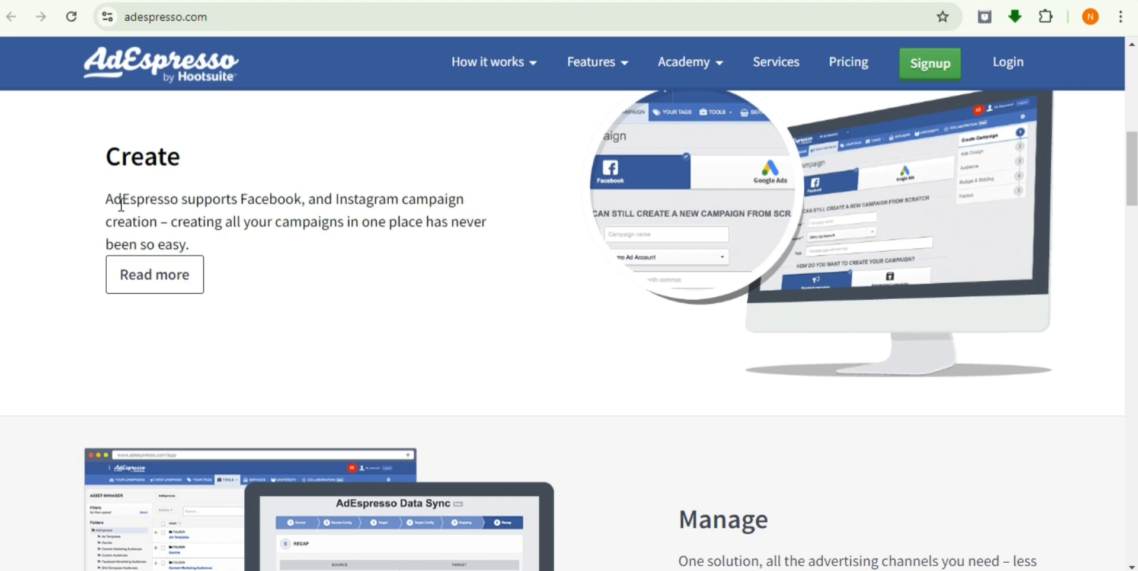
{"action": "left_click_drag", "start_coordinate": [106, 199], "coordinate": [189, 245]}
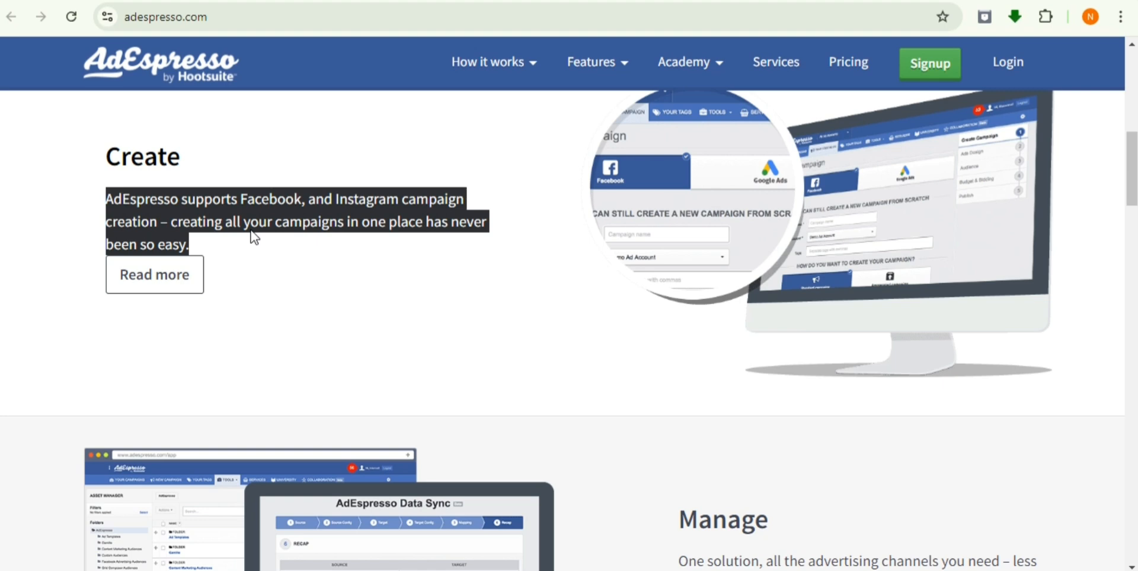
{"action": "left_click", "coordinate": [847, 62]}
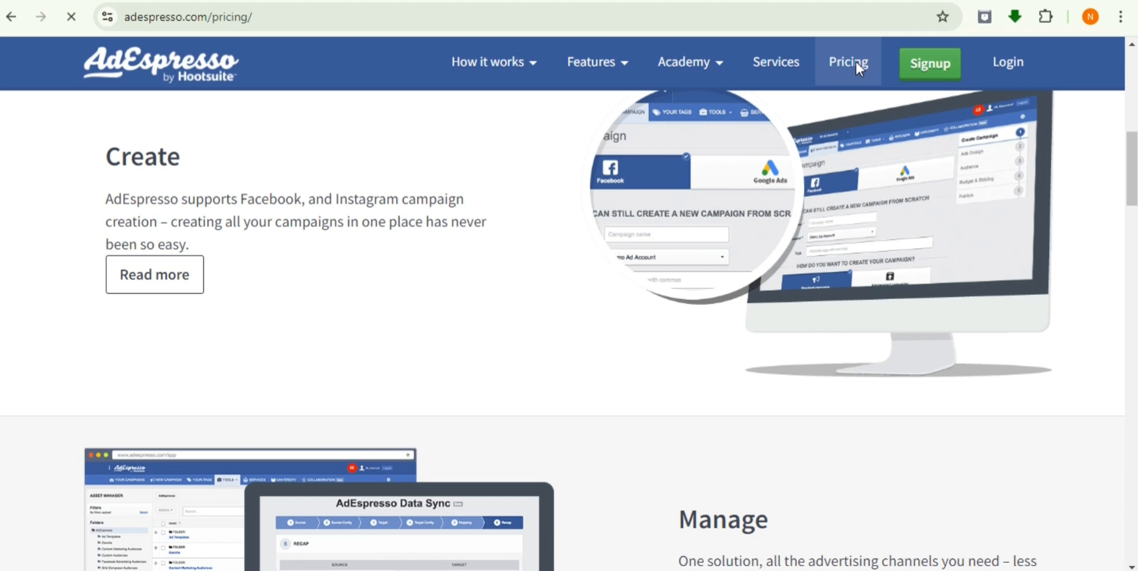
Open Pricing and scroll past the Starter, Plus and Enterprise plans, shared features and customer logos.
{"action": "left_click", "coordinate": [848, 62]}
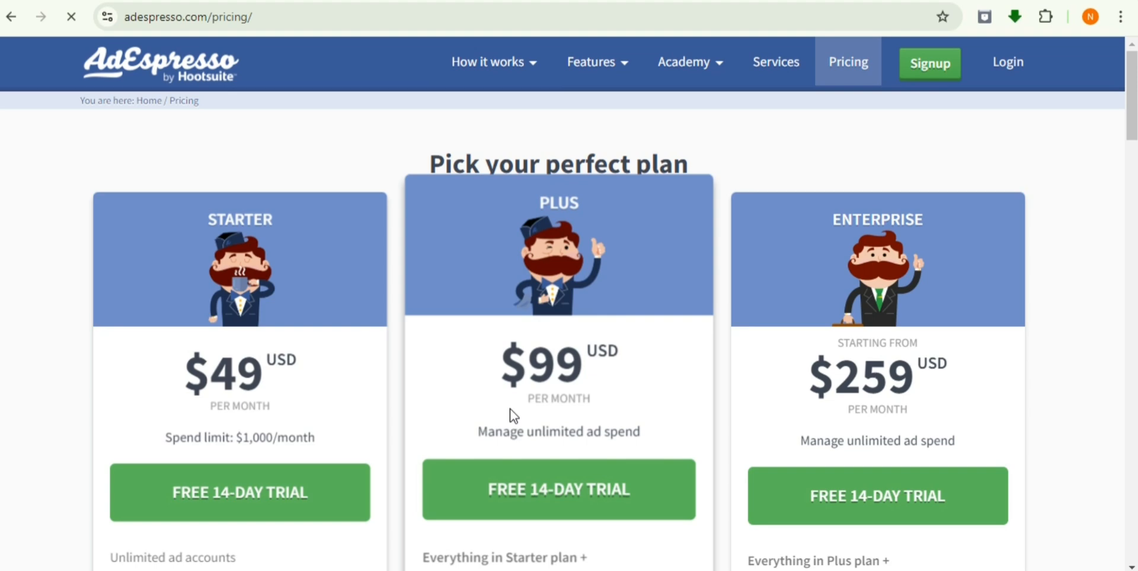
{"action": "scroll", "scroll_direction": "down", "scroll_amount": 3}
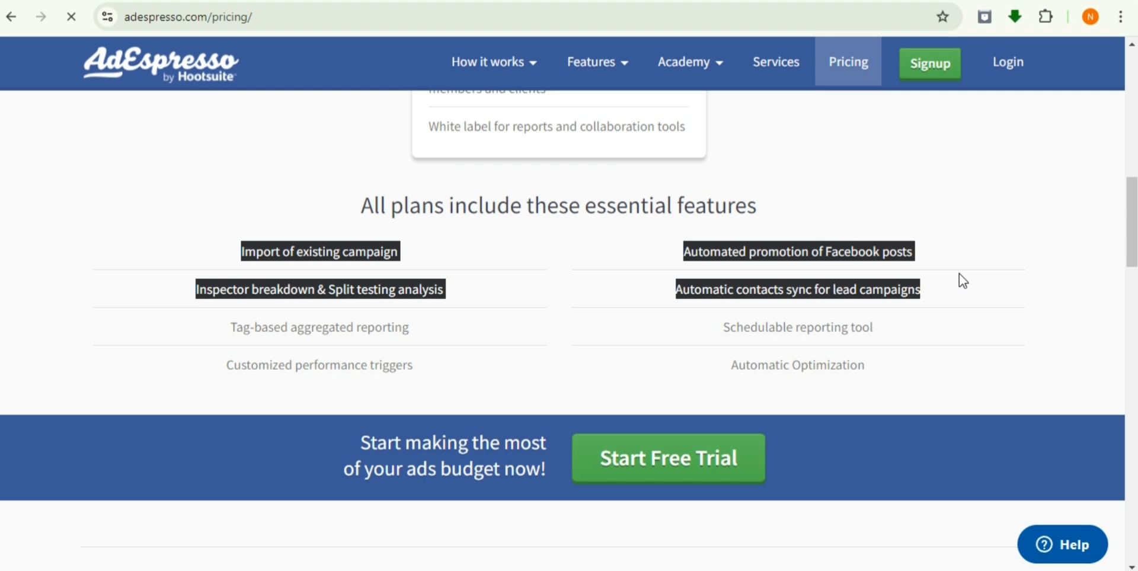
{"action": "scroll", "scroll_direction": "down", "scroll_amount": 3}
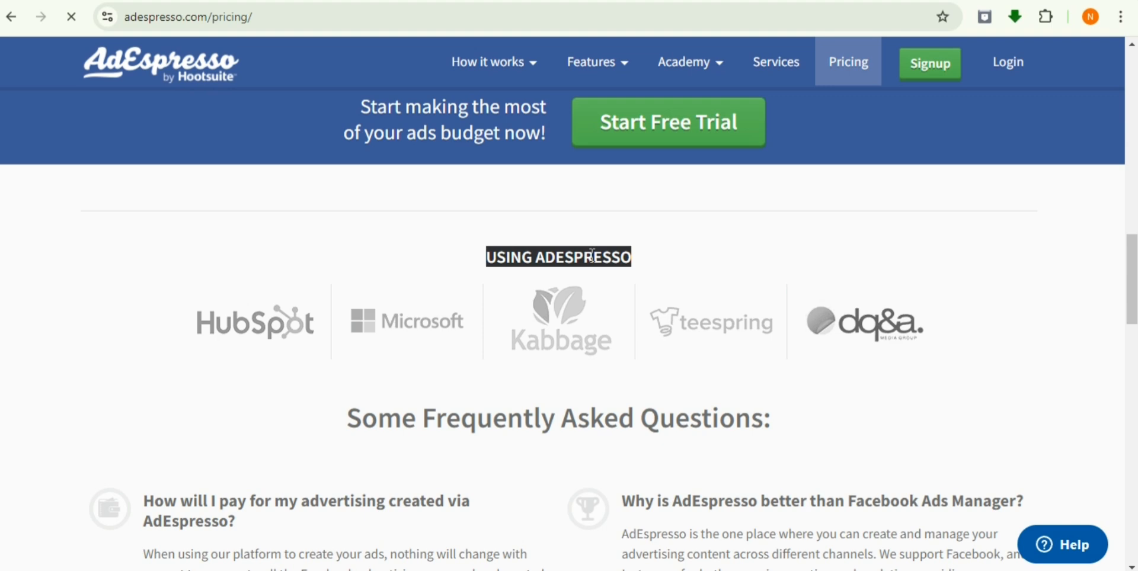
{"action": "mouse_move", "coordinate": [737, 346]}
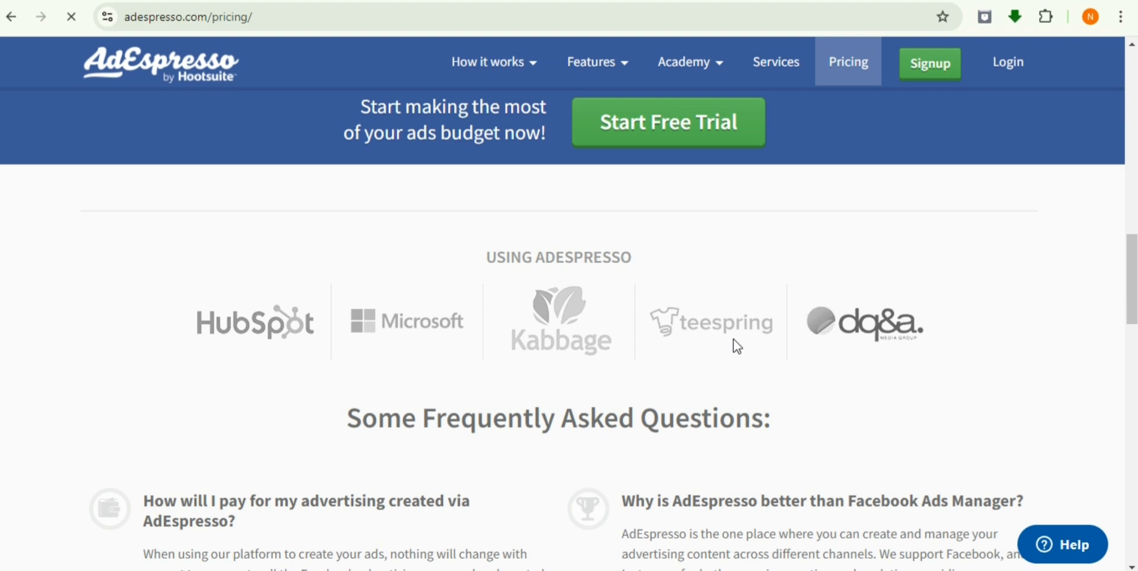
{"action": "mouse_move", "coordinate": [559, 419]}
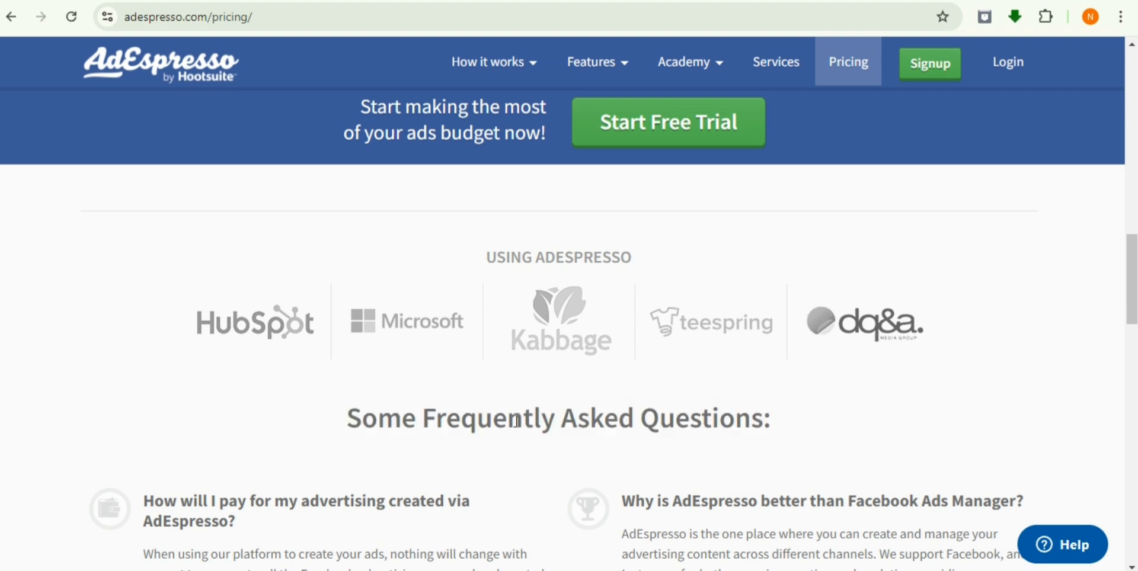
{"action": "scroll", "scroll_direction": "down", "scroll_amount": 3}
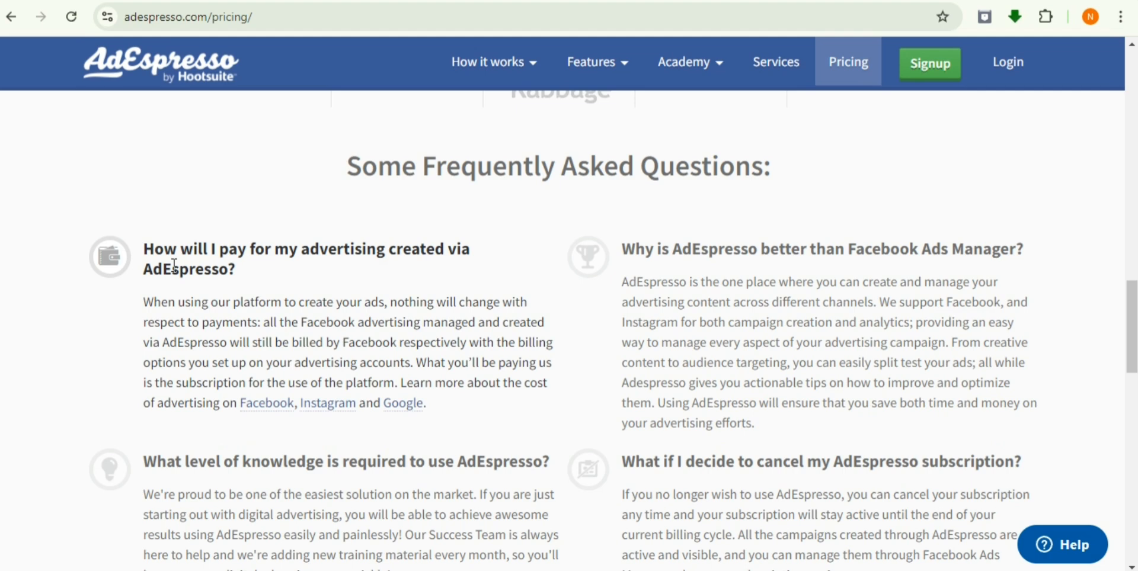
{"action": "mouse_move", "coordinate": [68, 197]}
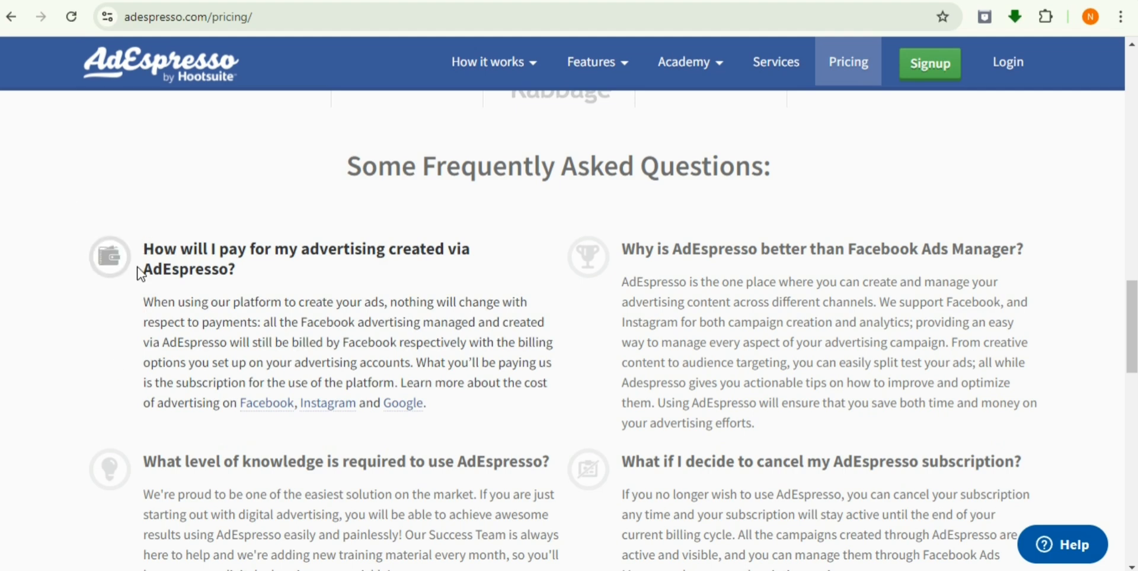
{"action": "mouse_move", "coordinate": [103, 174]}
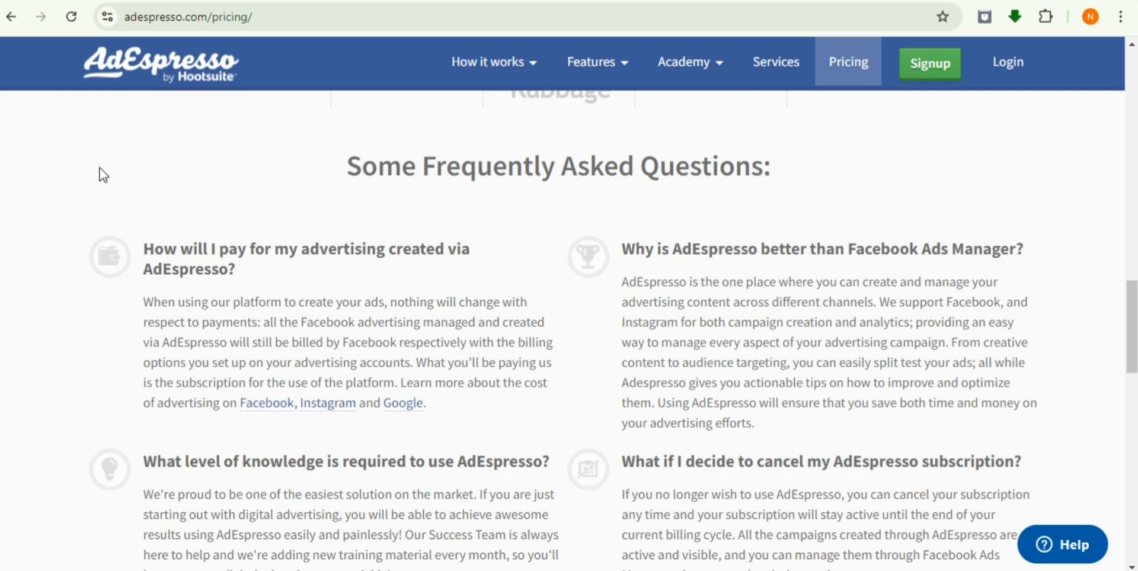
{"action": "mouse_move", "coordinate": [108, 194]}
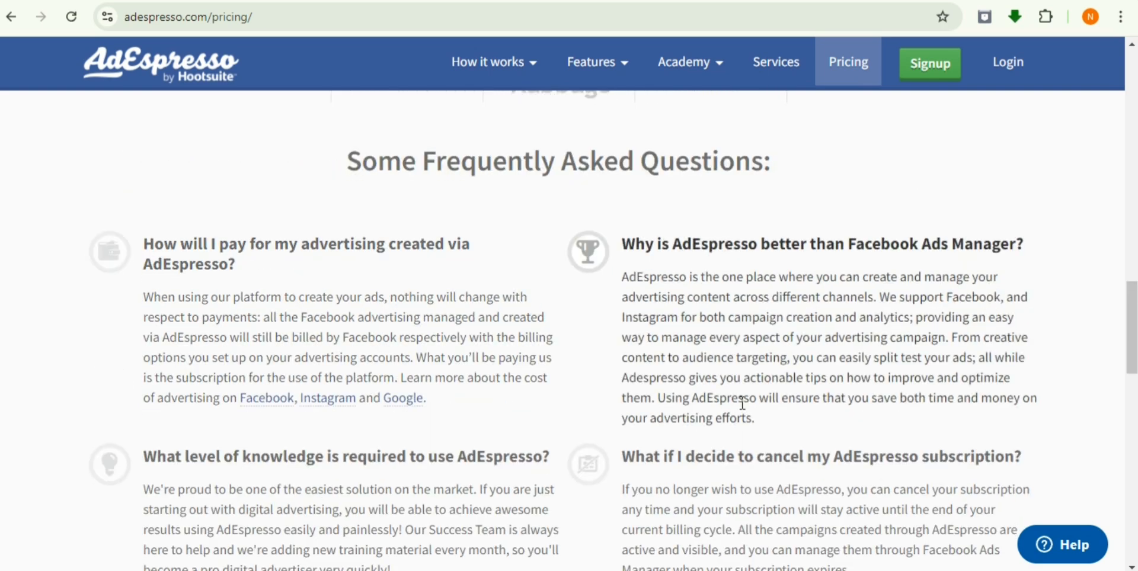
{"action": "scroll", "scroll_direction": "up", "scroll_amount": 3}
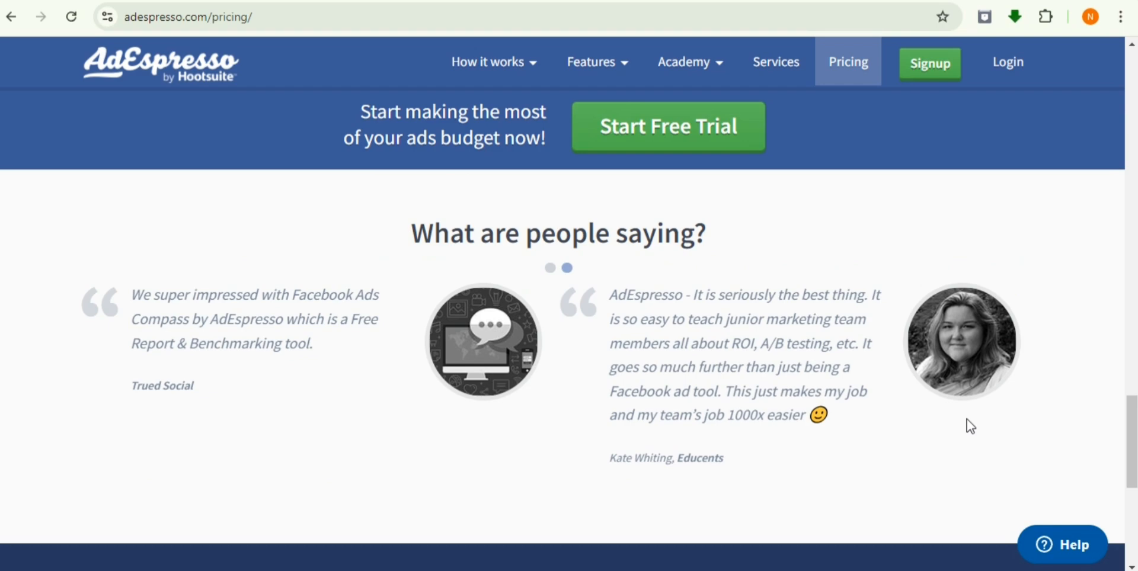
{"action": "scroll", "scroll_direction": "down", "scroll_amount": 3}
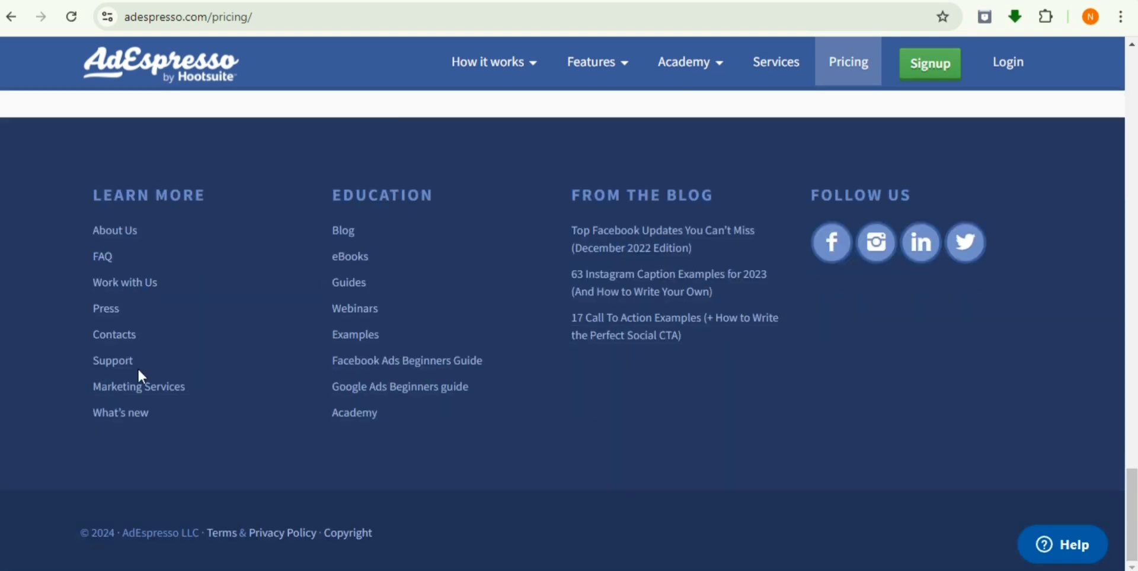
{"action": "scroll", "scroll_direction": "up", "scroll_amount": 3}
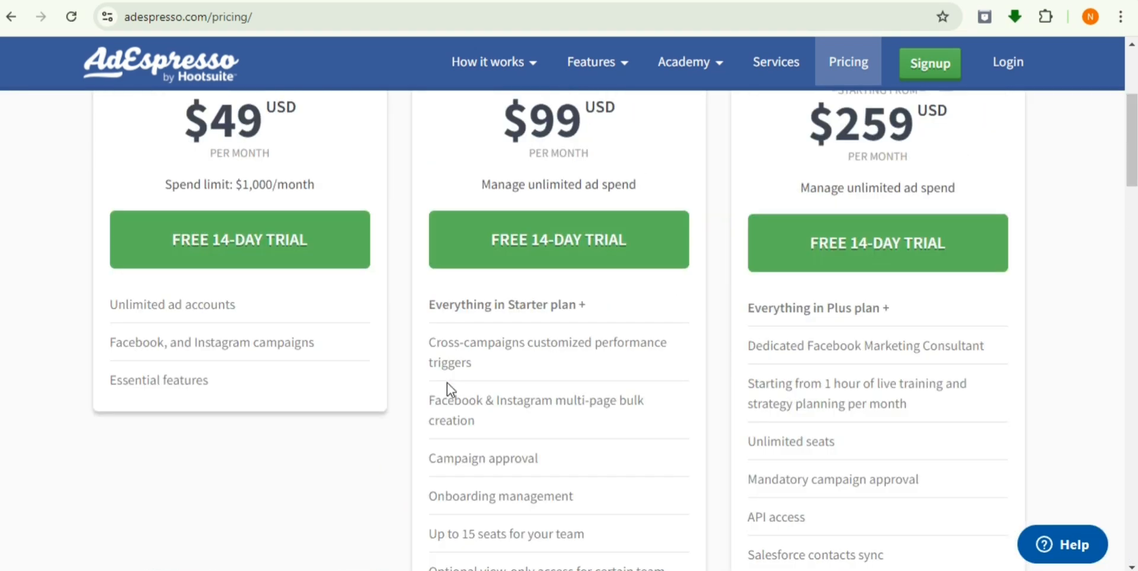
{"action": "scroll", "scroll_direction": "up", "scroll_amount": 3}
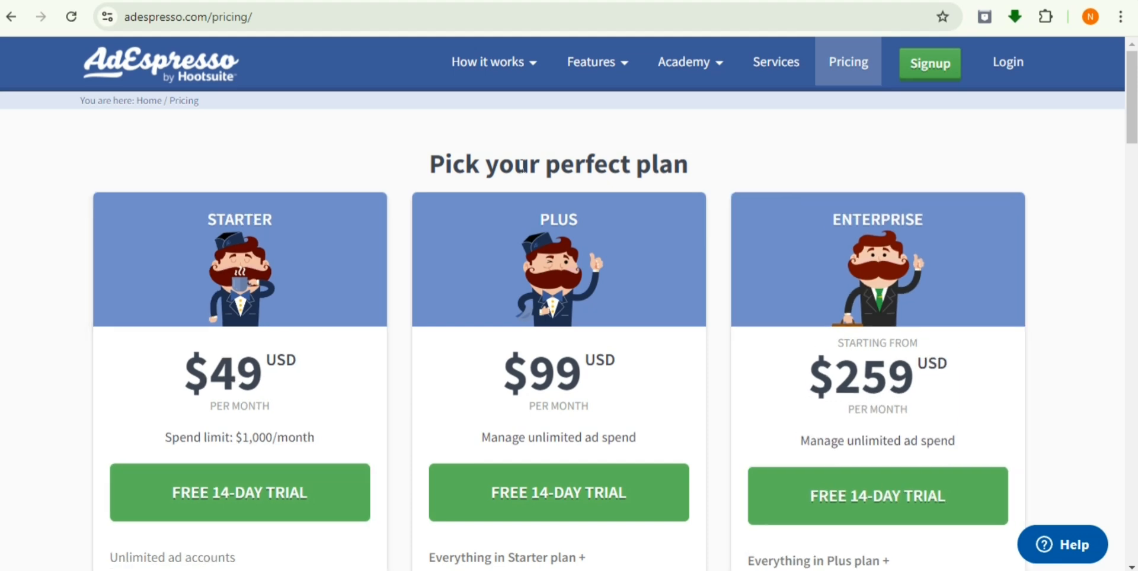
{"action": "mouse_move", "coordinate": [521, 165]}
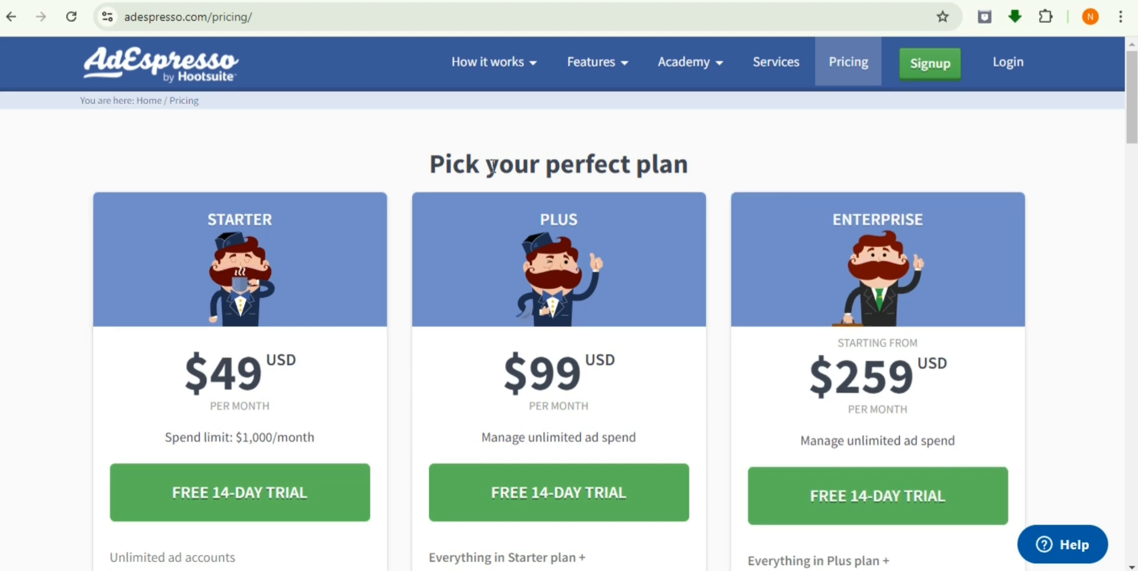
{"action": "mouse_move", "coordinate": [673, 359]}
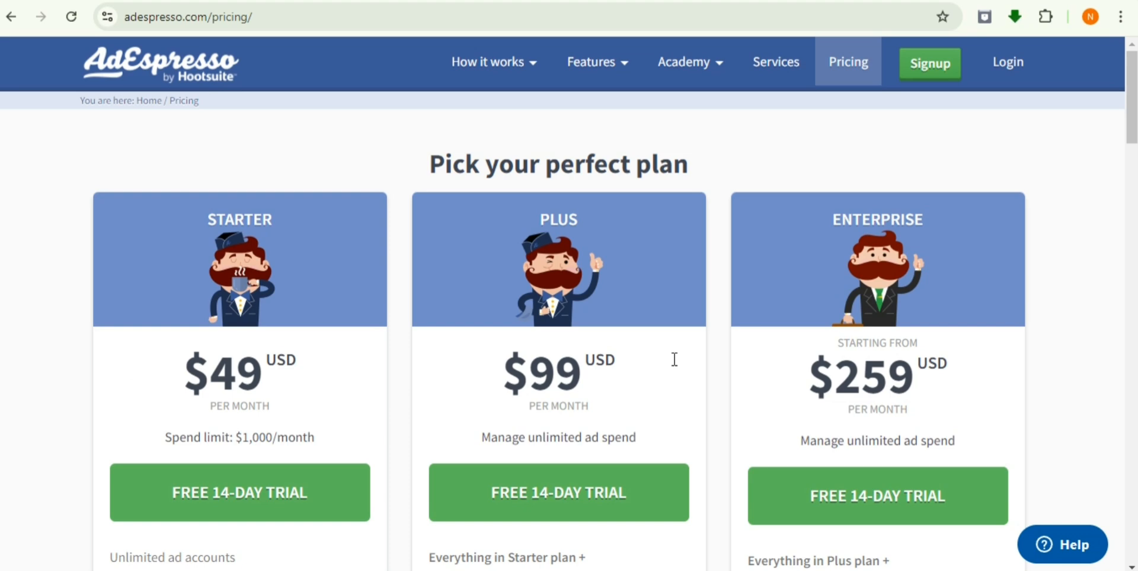